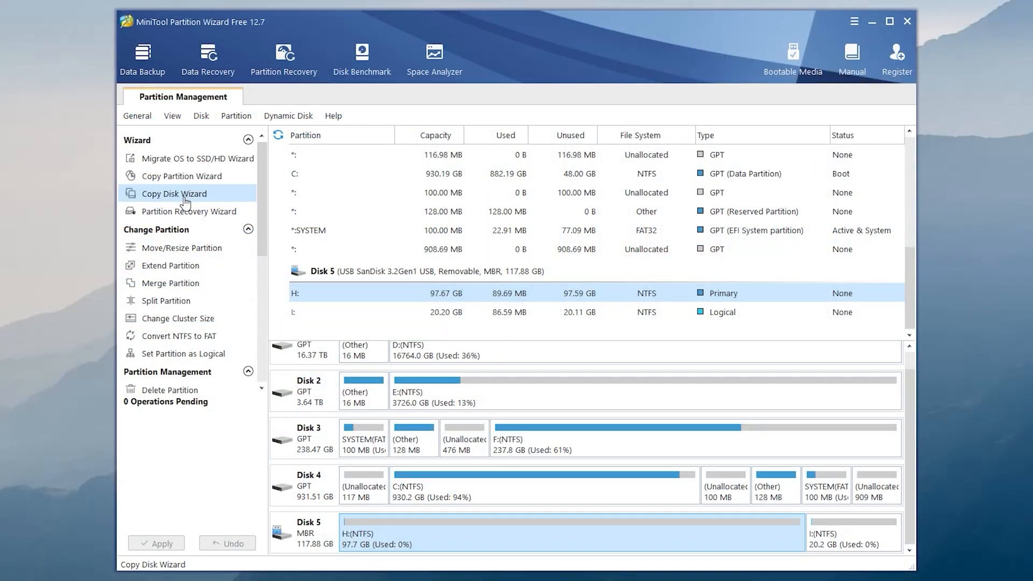
{"action": "mouse_move", "coordinate": [191, 336]}
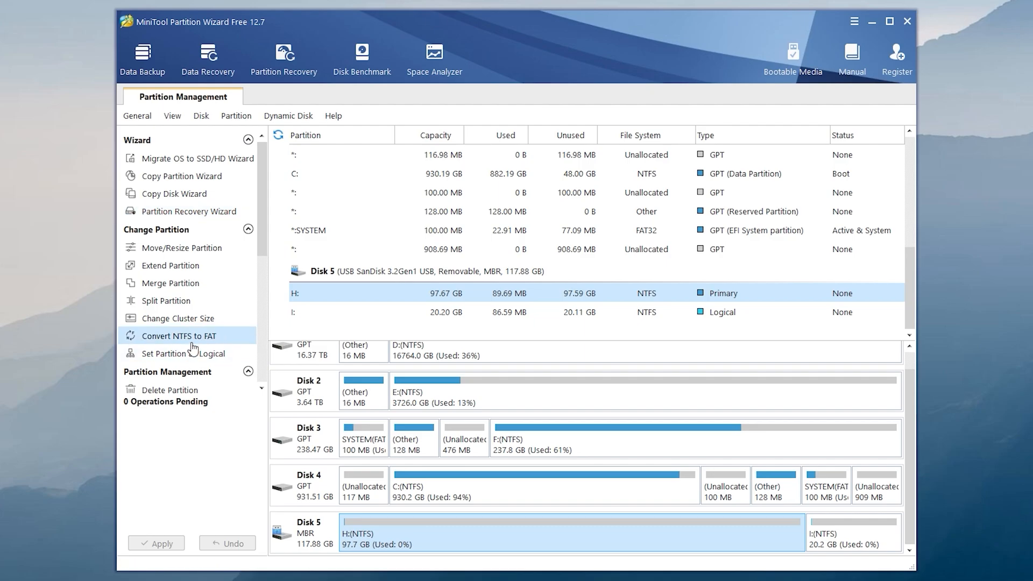
Proceed through setup with English, the default components and the default Program Files install folder.
{"action": "scroll", "scroll_direction": "down", "scroll_amount": 3}
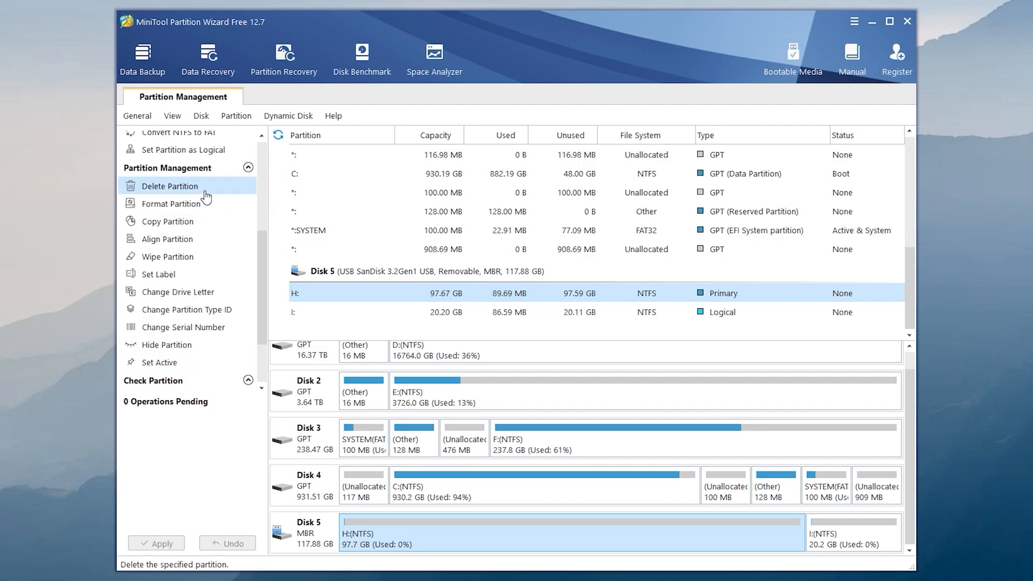
{"action": "mouse_move", "coordinate": [199, 221]}
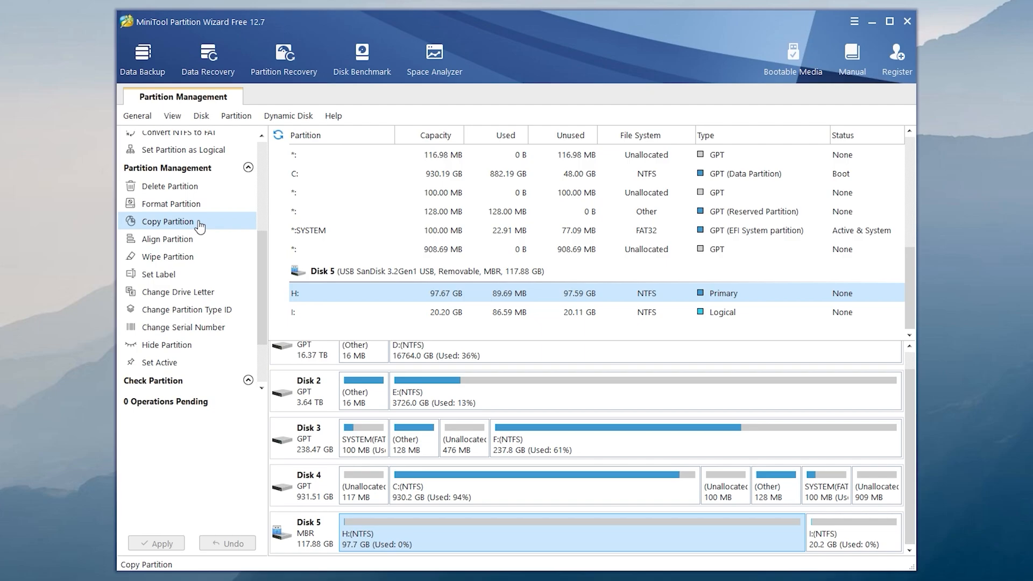
{"action": "scroll", "scroll_direction": "down", "scroll_amount": 3}
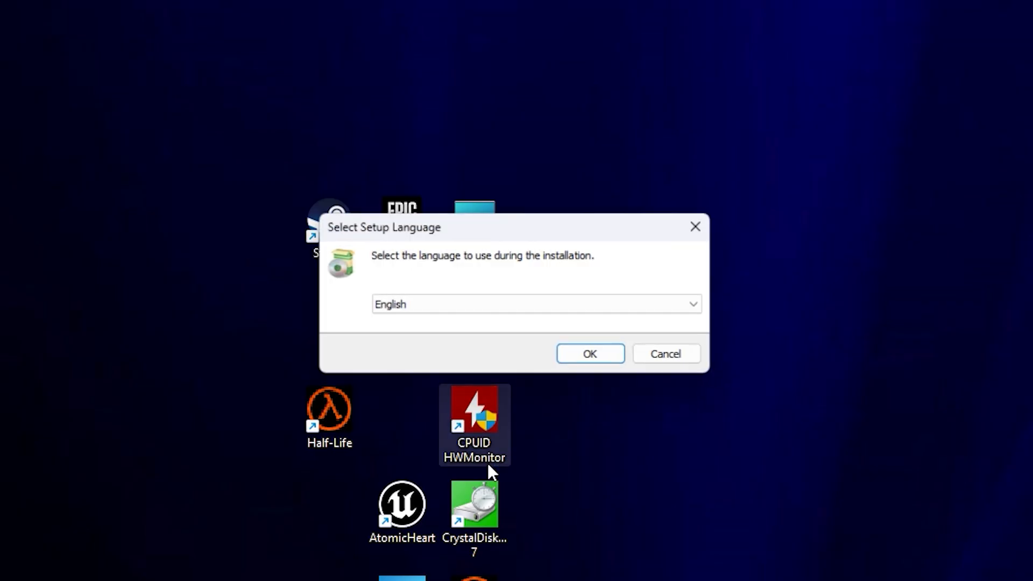
{"action": "left_click", "coordinate": [589, 354]}
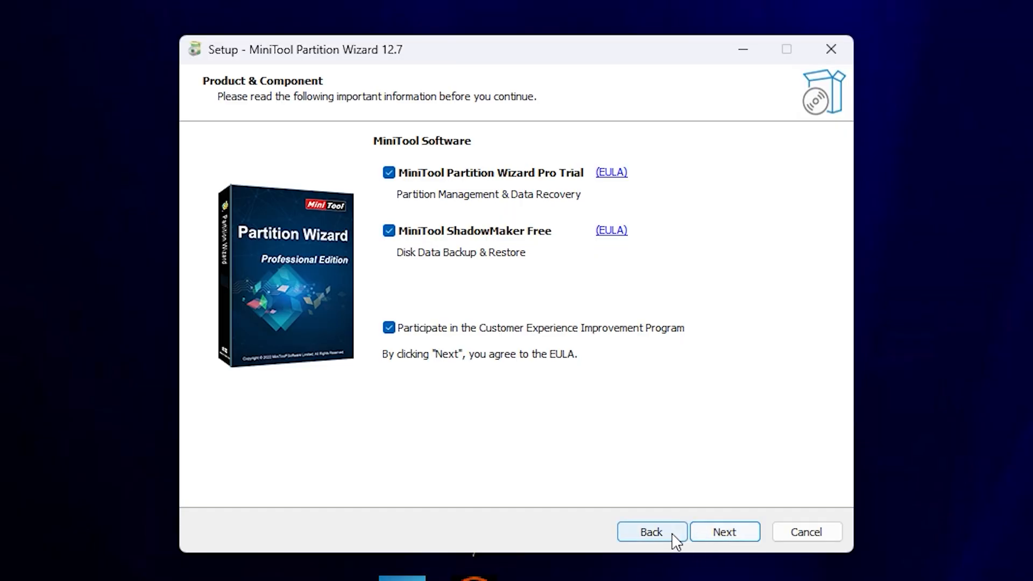
{"action": "left_click", "coordinate": [723, 532]}
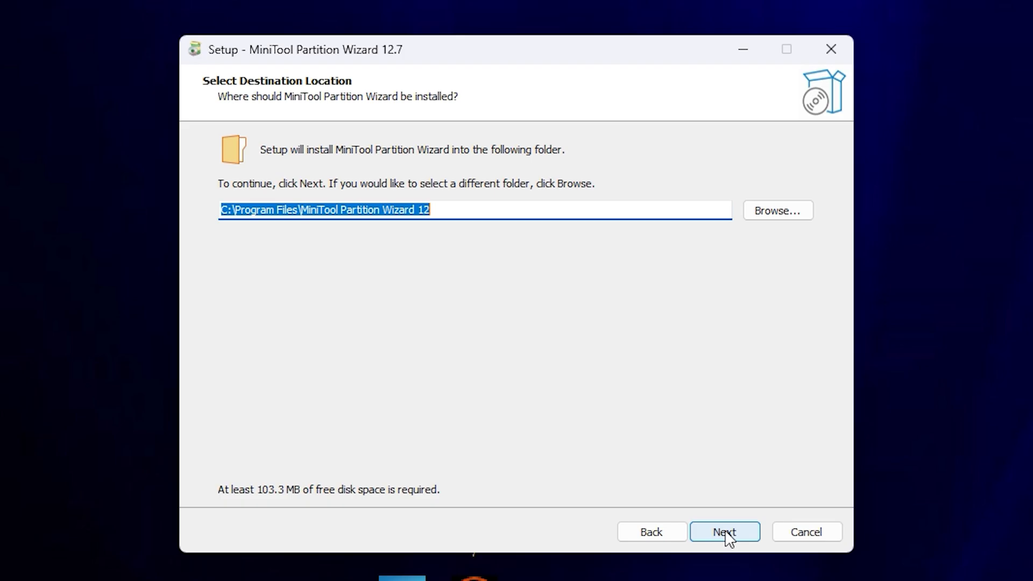
{"action": "left_click", "coordinate": [724, 531]}
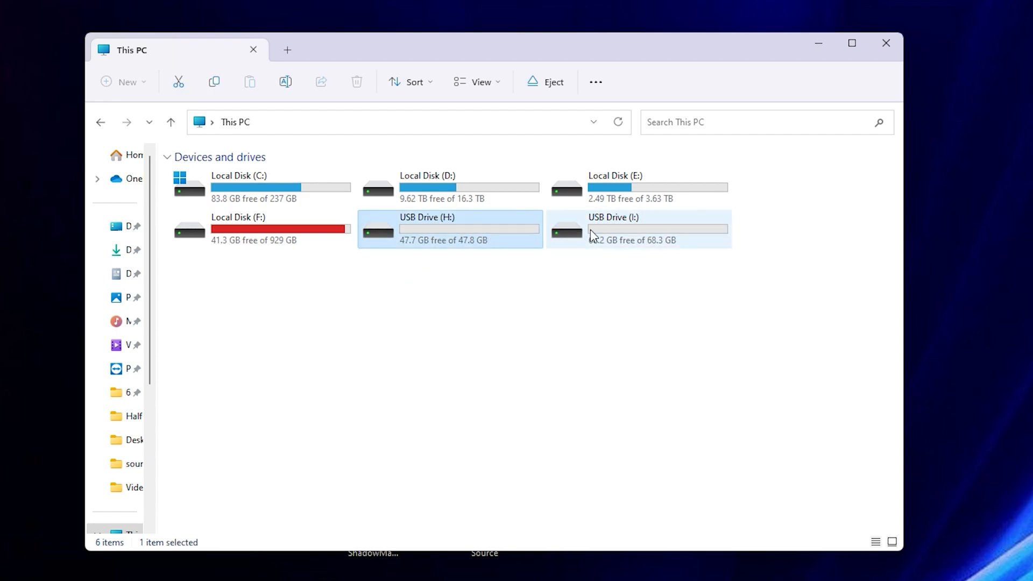
Browse into USB Drive (H:) and its Some files folder to view the contents.
{"action": "double_click", "coordinate": [427, 228]}
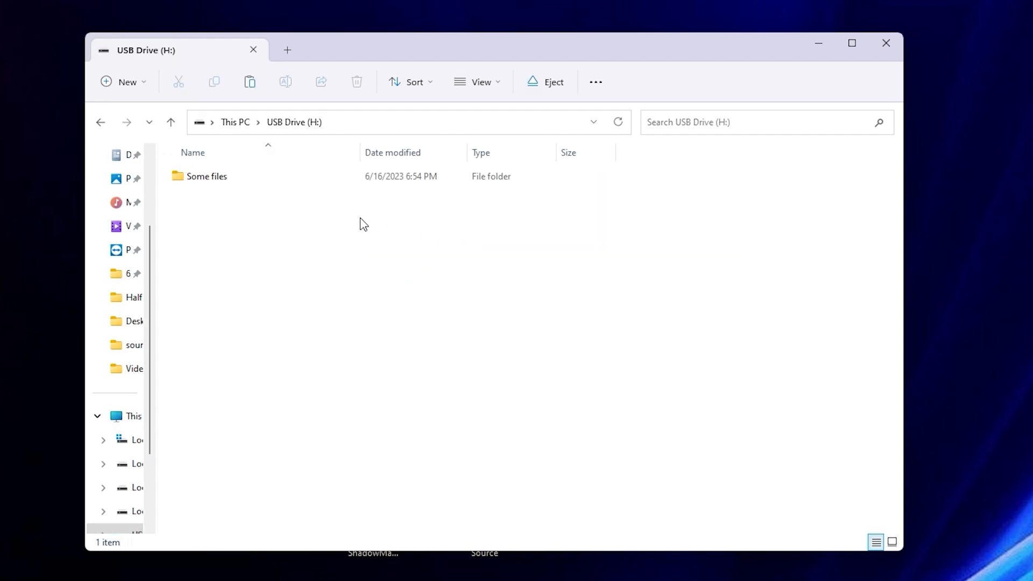
{"action": "double_click", "coordinate": [206, 176]}
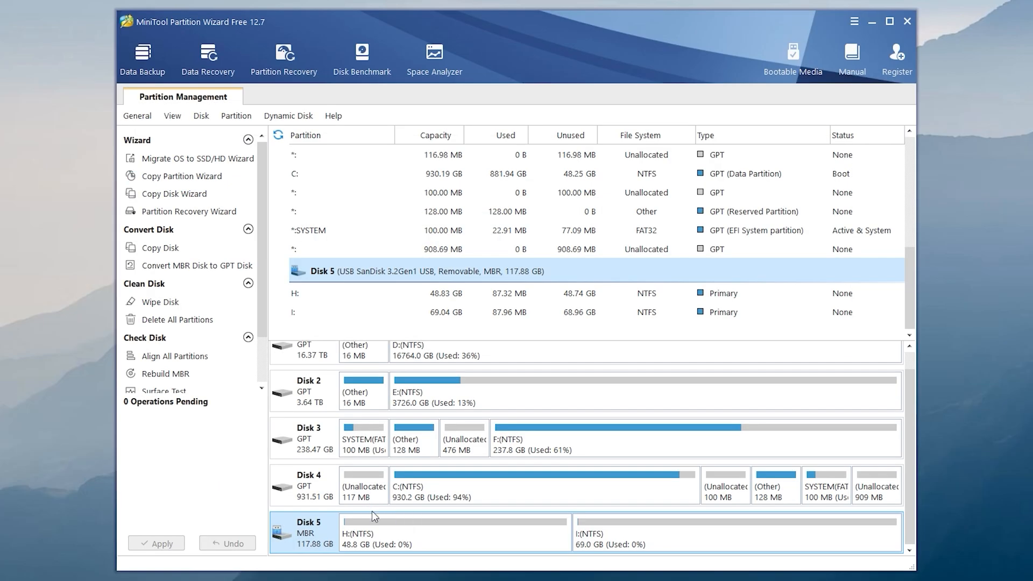
{"action": "mouse_move", "coordinate": [374, 535]}
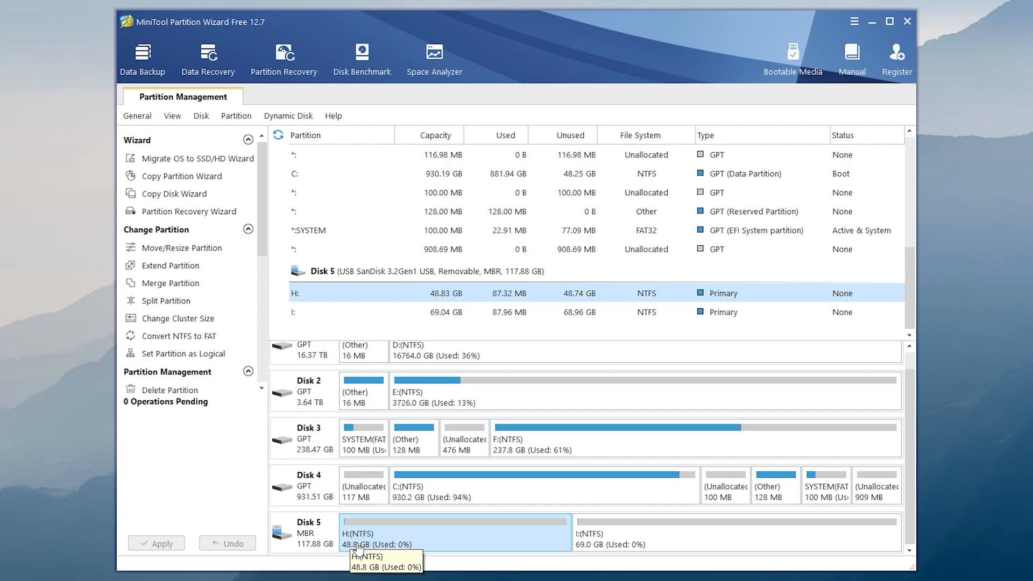
{"action": "left_click", "coordinate": [309, 531]}
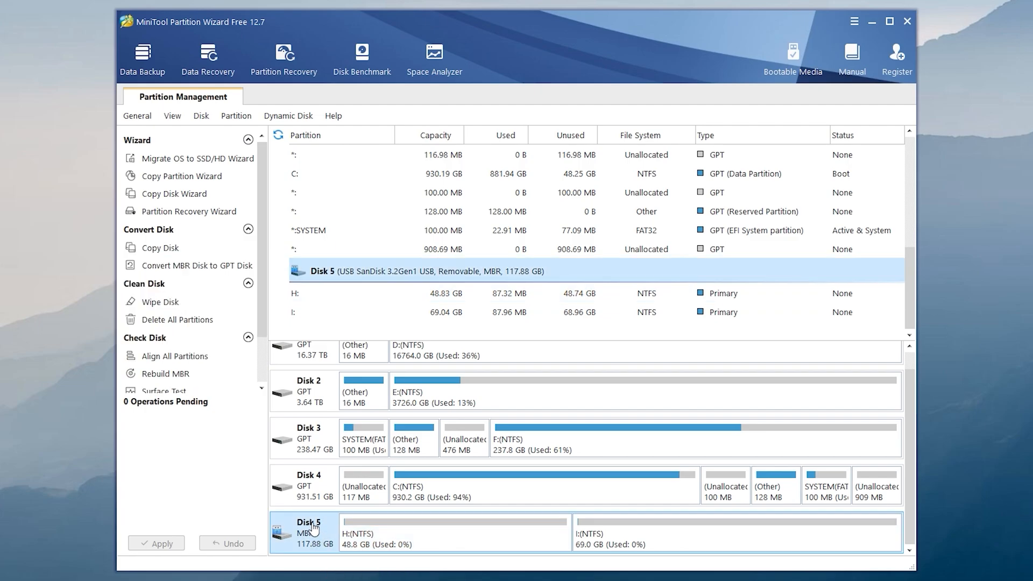
{"action": "left_click", "coordinate": [452, 532]}
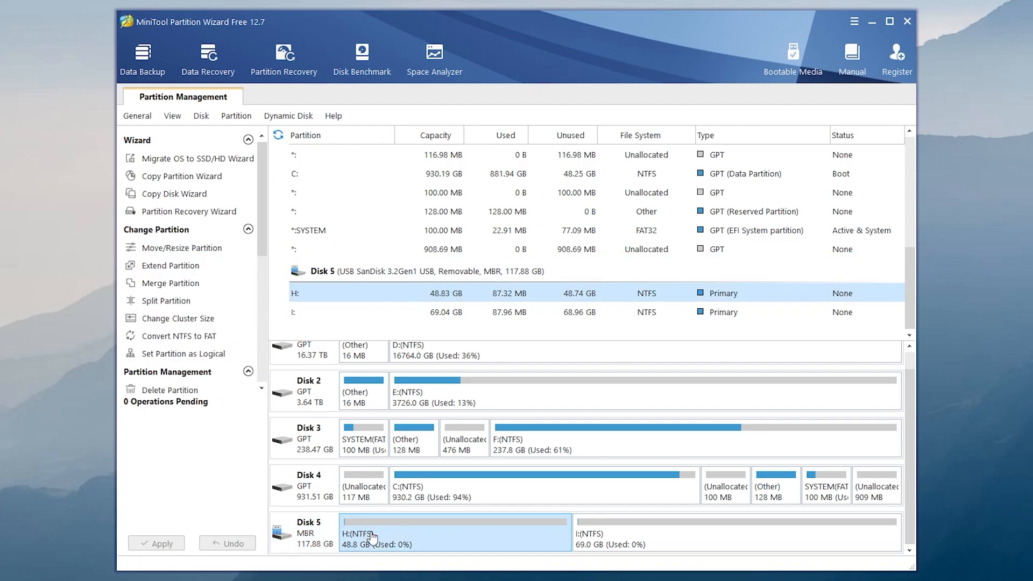
{"action": "mouse_move", "coordinate": [170, 265]}
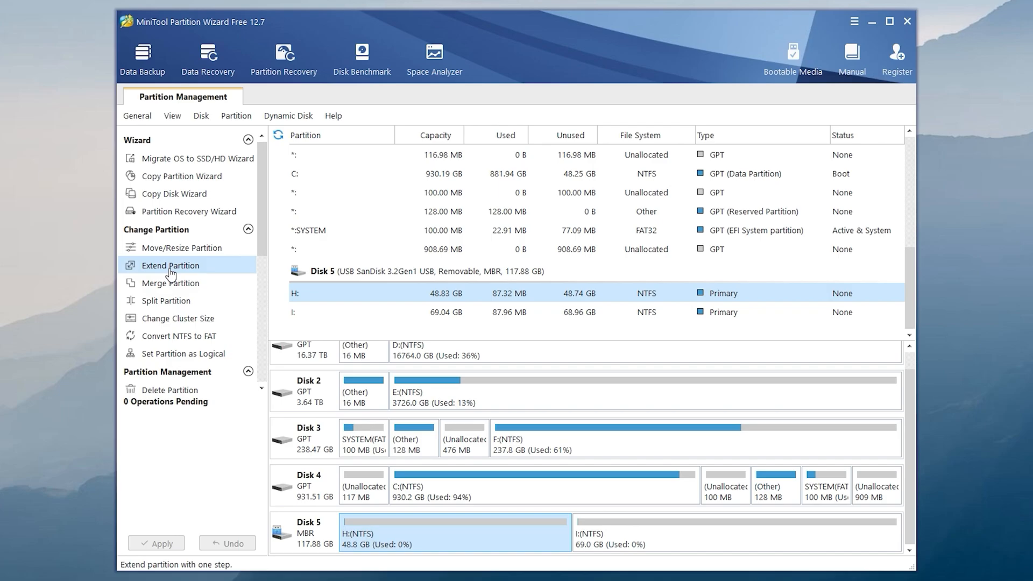
{"action": "left_click", "coordinate": [170, 265]}
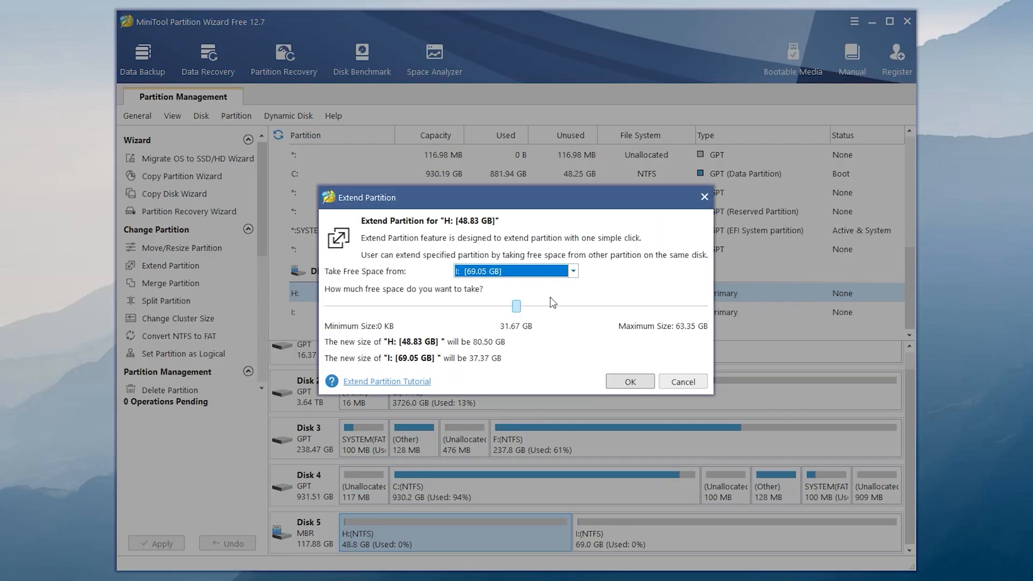
{"action": "mouse_move", "coordinate": [451, 231]}
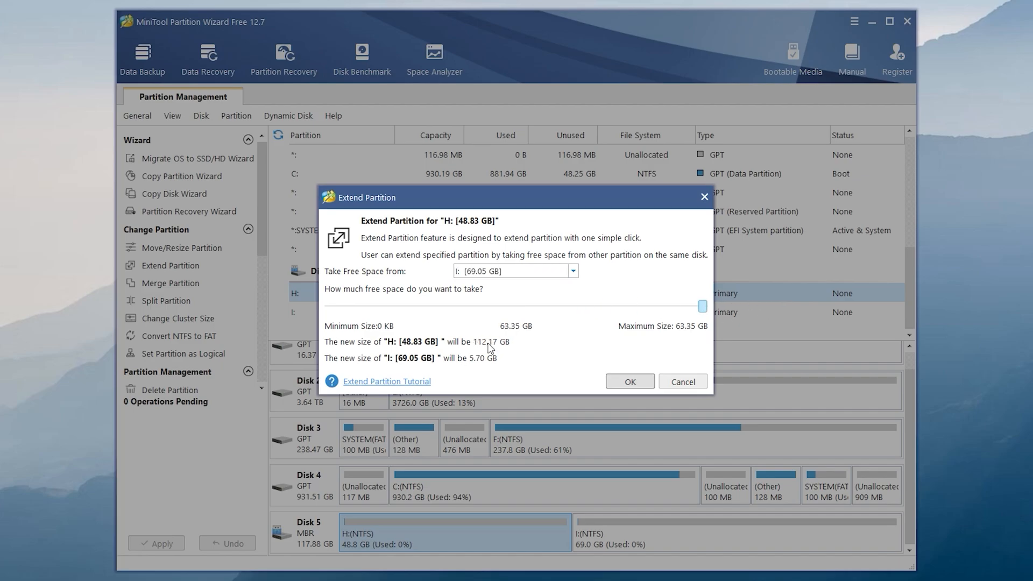
{"action": "left_click", "coordinate": [683, 382]}
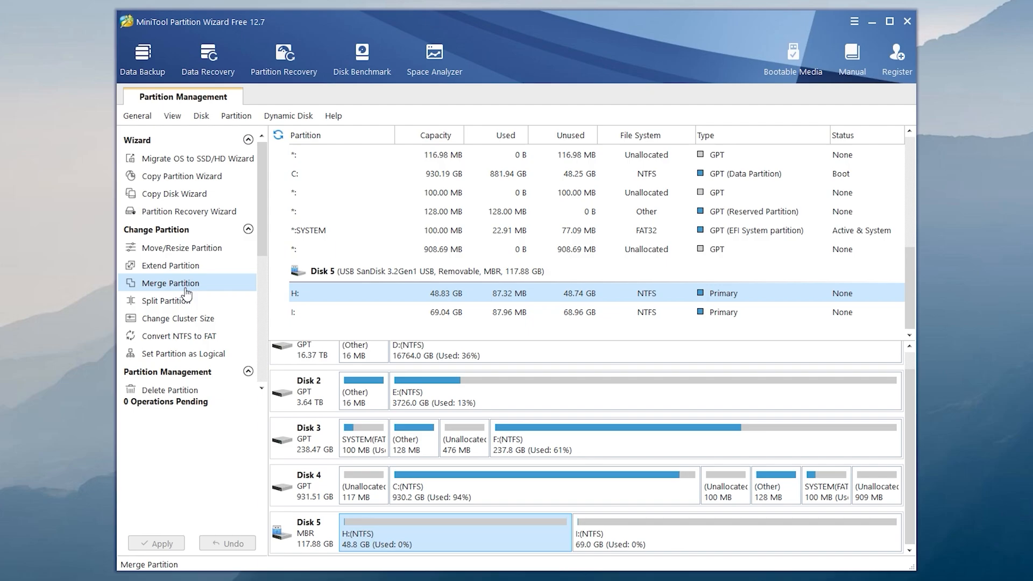
Queue a merge of I: into H: on Disk 5, yielding one 117.87 GB H: partition.
{"action": "left_click", "coordinate": [178, 282]}
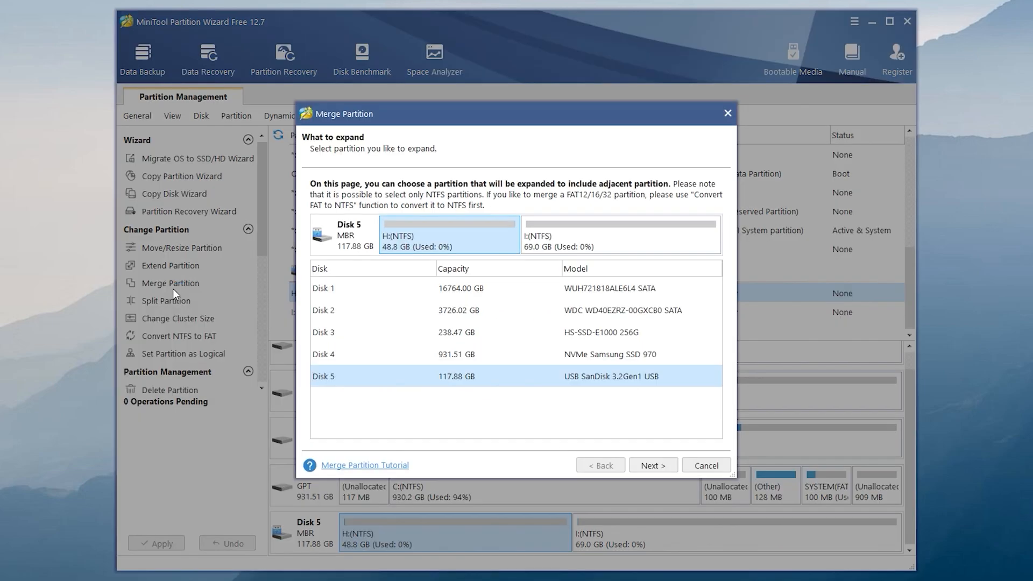
{"action": "mouse_move", "coordinate": [416, 387]}
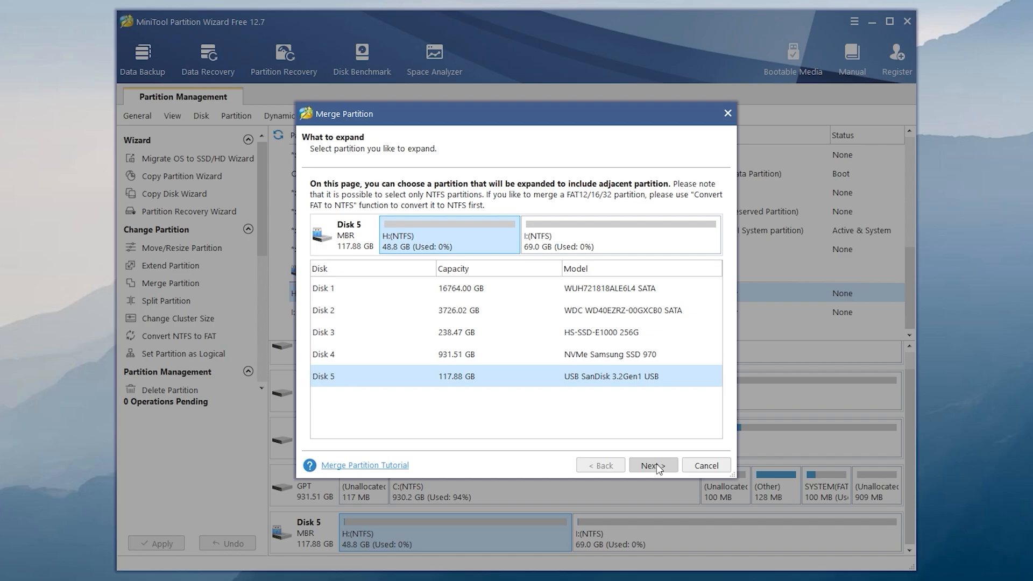
{"action": "left_click", "coordinate": [652, 465]}
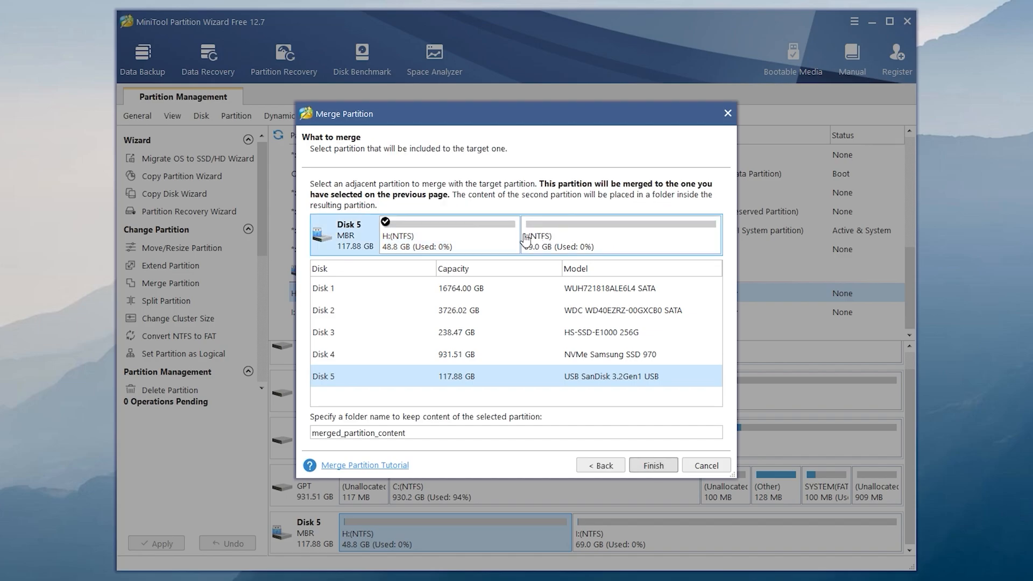
{"action": "mouse_move", "coordinate": [440, 246]}
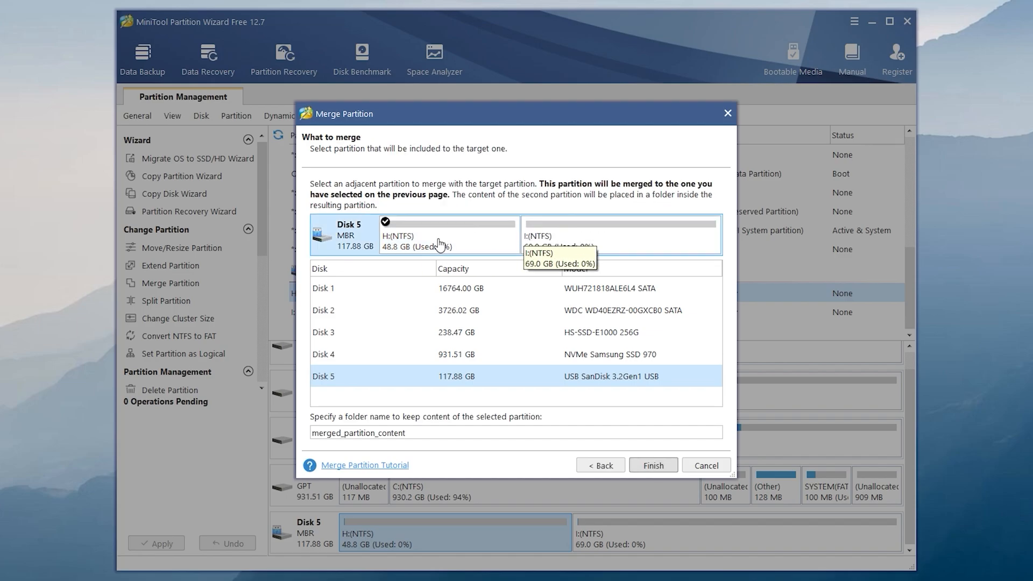
{"action": "left_click", "coordinate": [619, 240]}
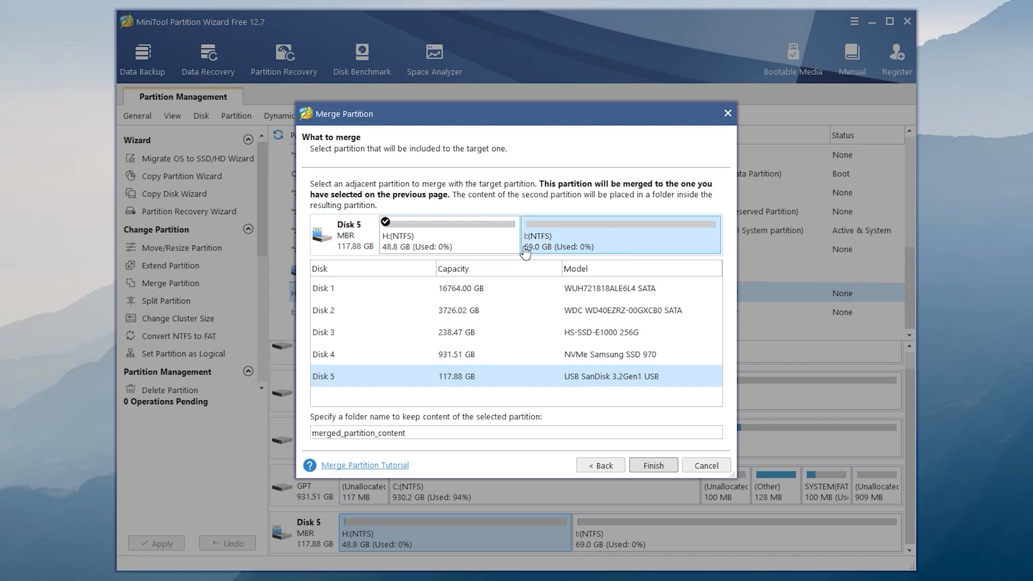
{"action": "mouse_move", "coordinate": [653, 465]}
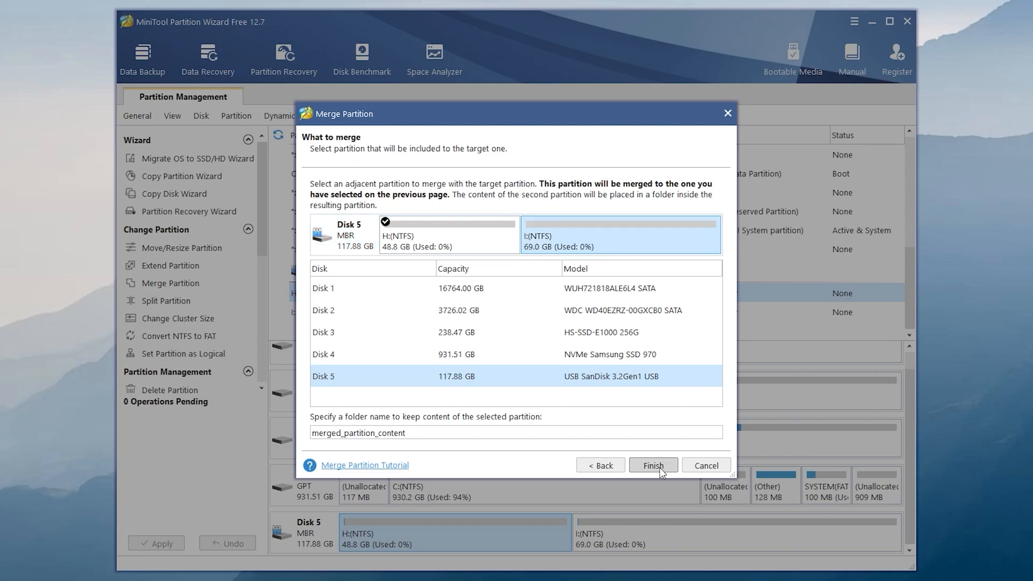
{"action": "left_click", "coordinate": [652, 464]}
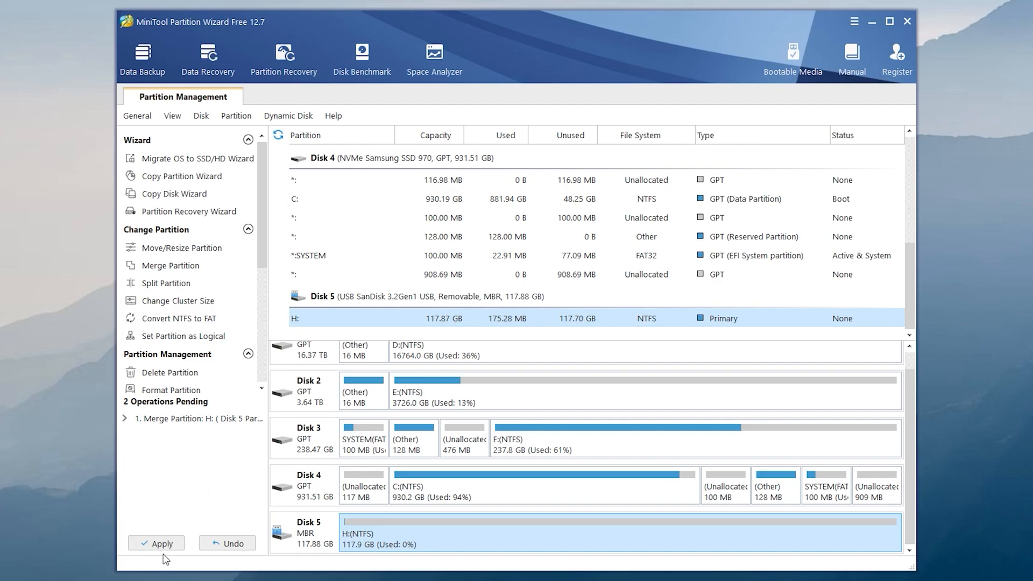
Apply the pending merge and confirm H: now appears as a single 119 GB drive in File Explorer.
{"action": "left_click", "coordinate": [156, 543]}
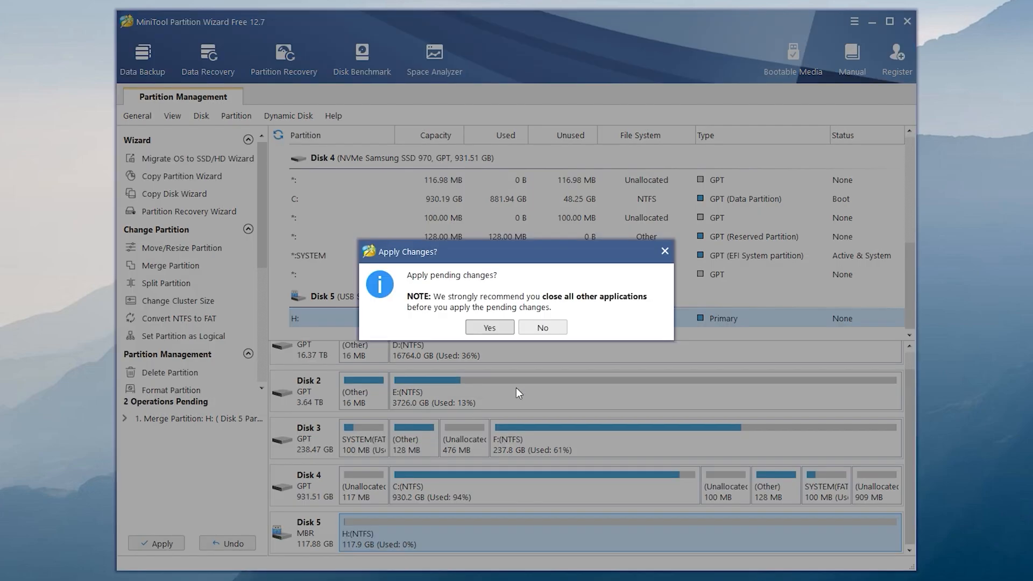
{"action": "mouse_move", "coordinate": [489, 327]}
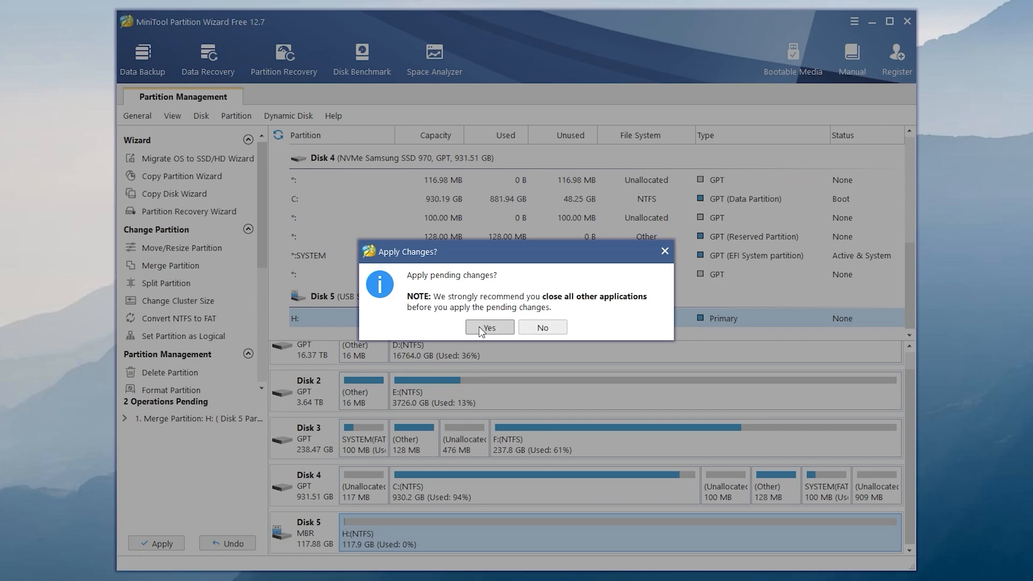
{"action": "mouse_move", "coordinate": [467, 319]}
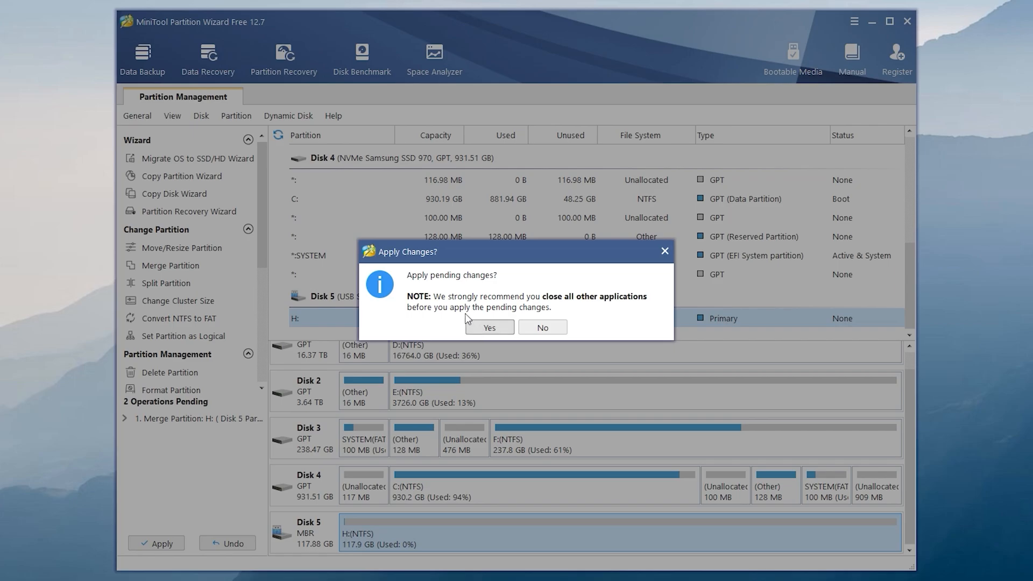
{"action": "left_click", "coordinate": [489, 327]}
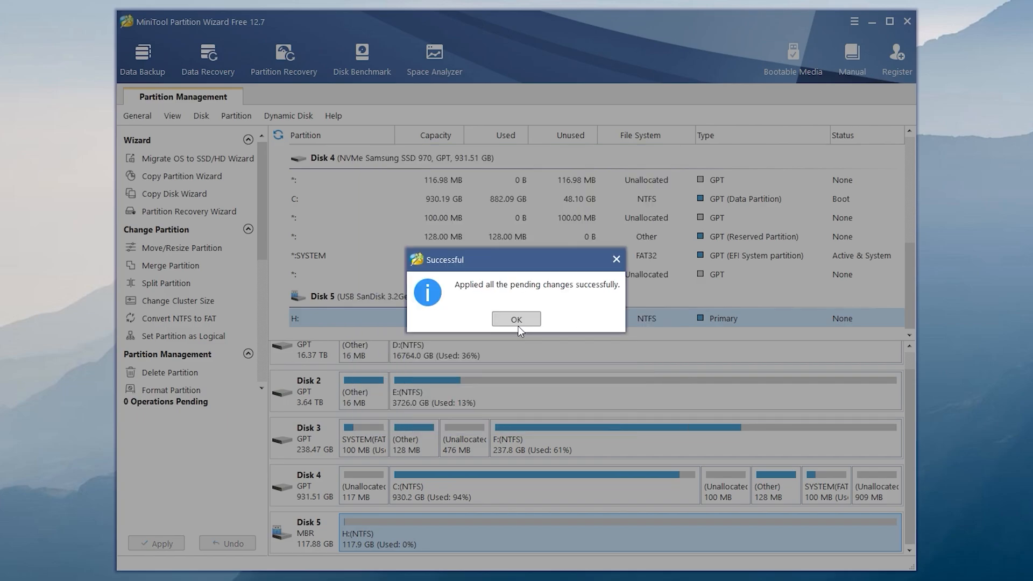
{"action": "left_click", "coordinate": [516, 319]}
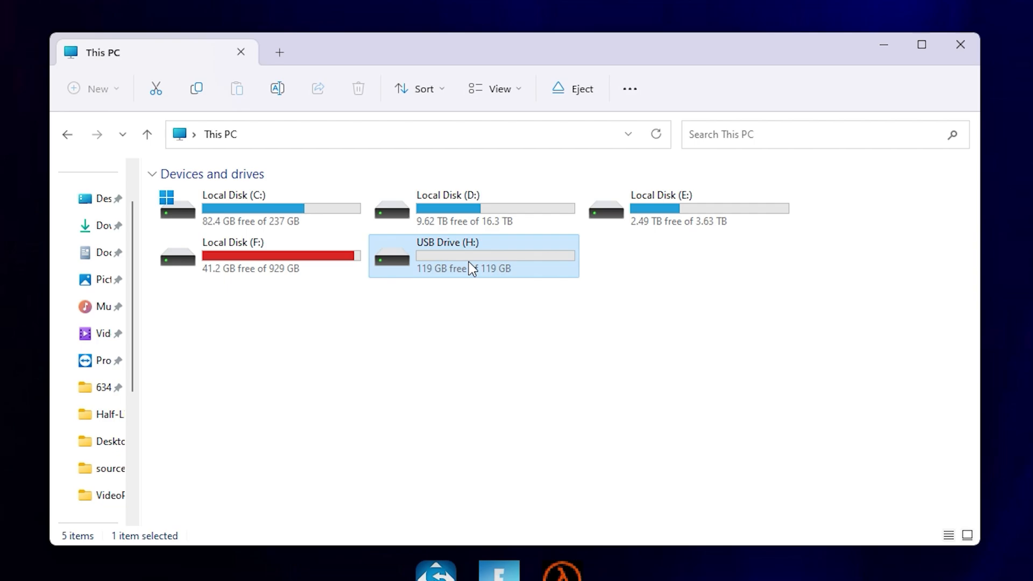
{"action": "double_click", "coordinate": [447, 256]}
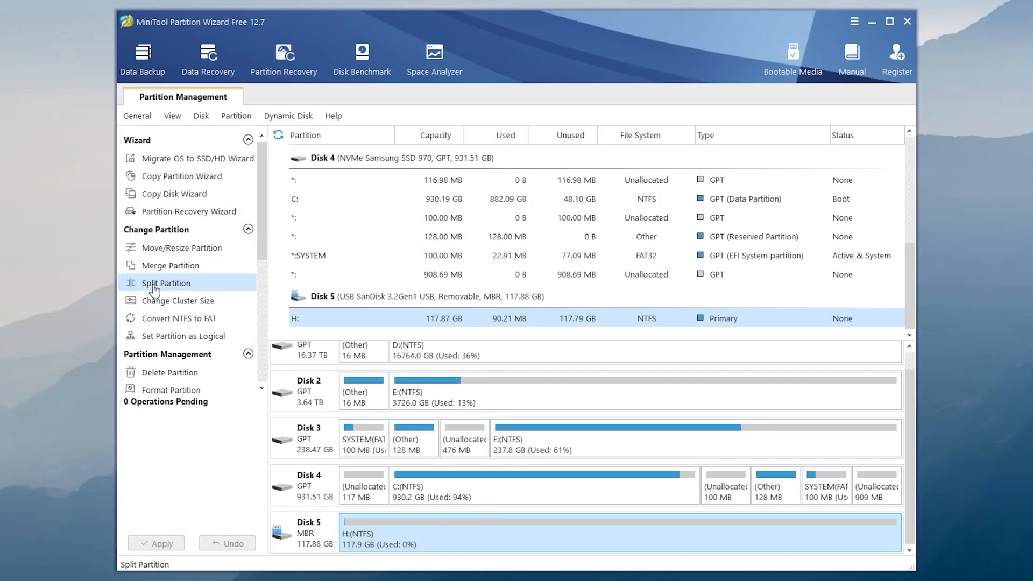
{"action": "mouse_move", "coordinate": [163, 291]}
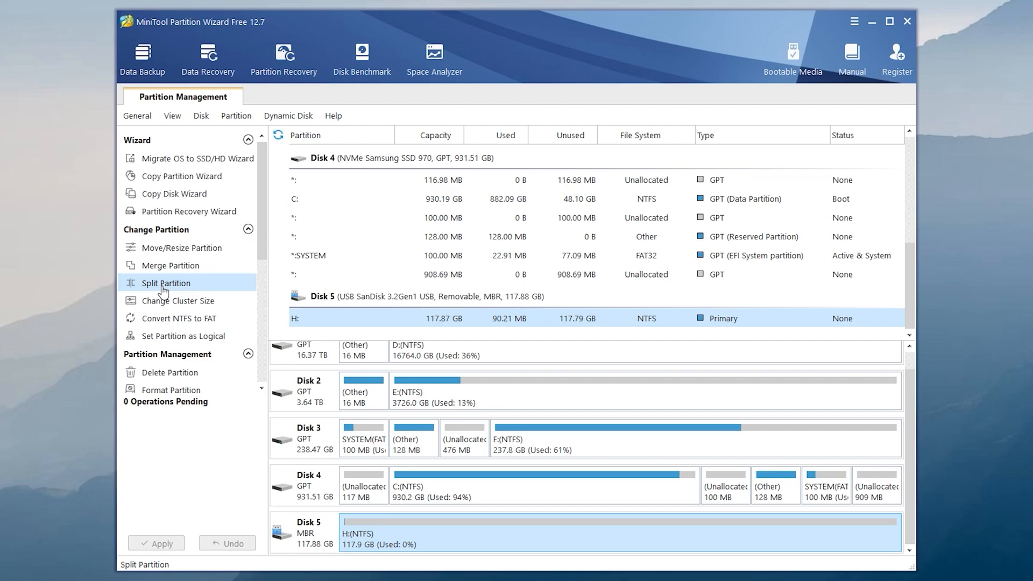
{"action": "mouse_move", "coordinate": [402, 539]}
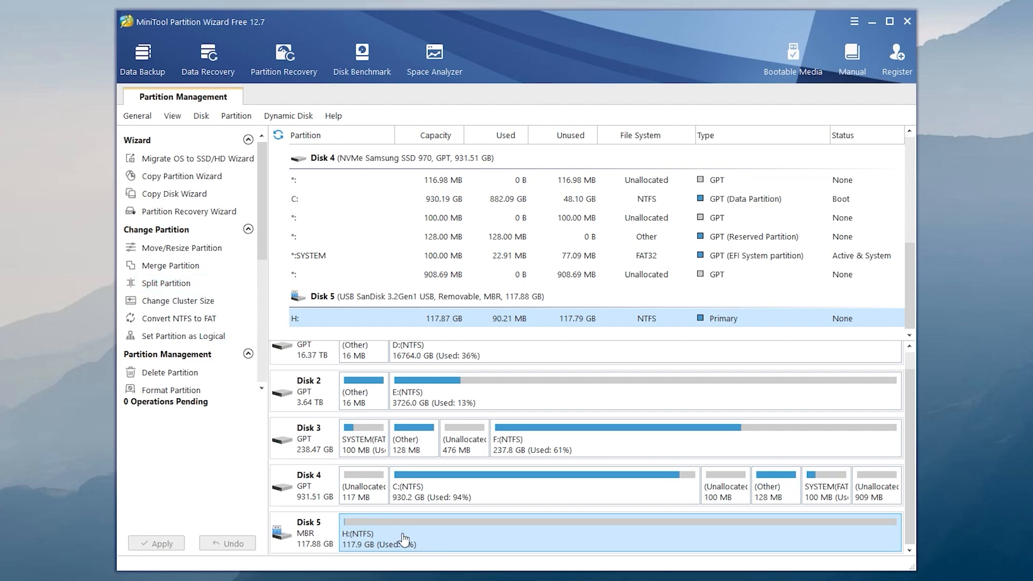
{"action": "mouse_move", "coordinate": [404, 537]}
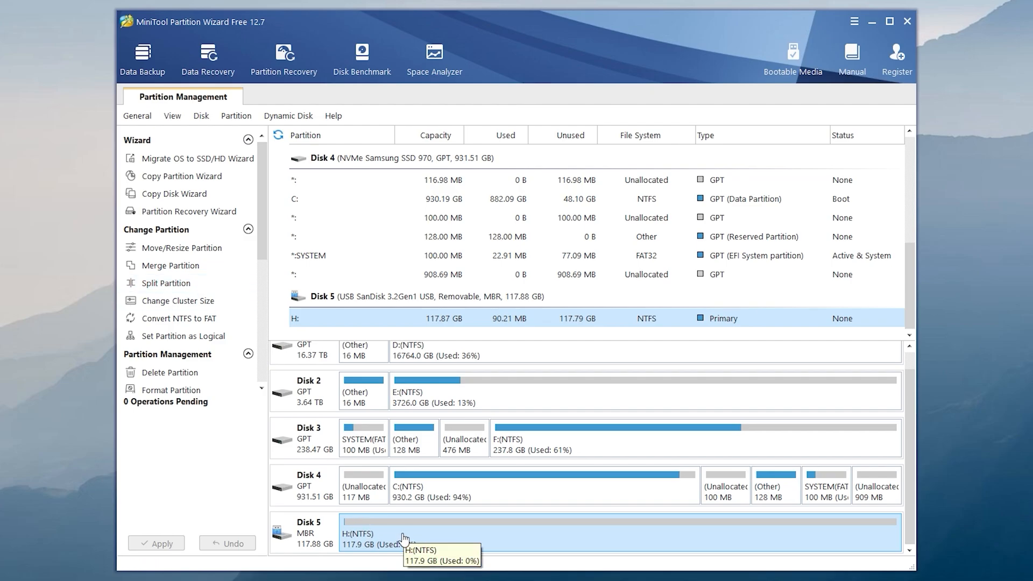
Split H: into 97.67 GB H: and 20.20 GB I: and apply the change.
{"action": "left_click", "coordinate": [165, 282]}
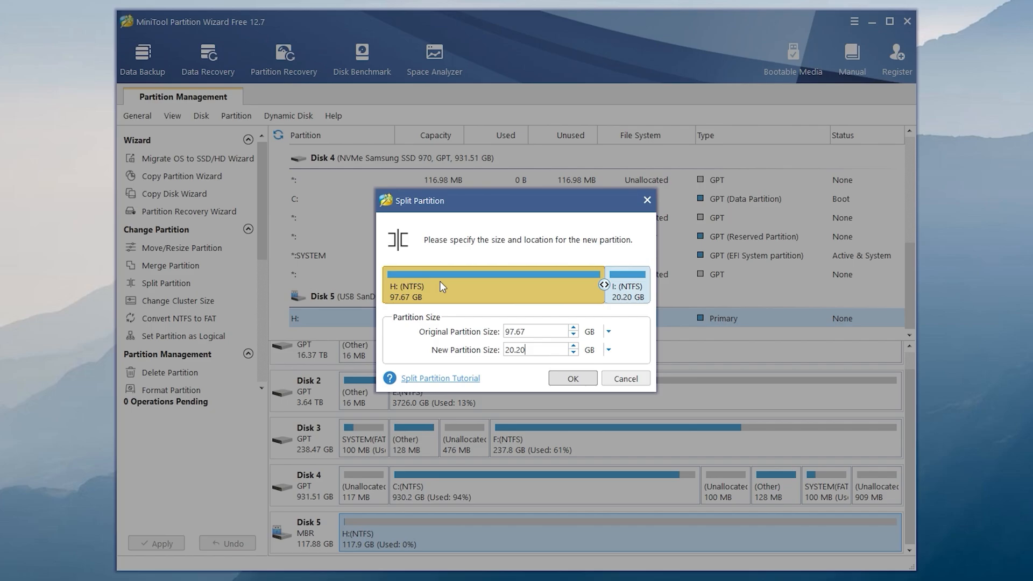
{"action": "left_click", "coordinate": [571, 379]}
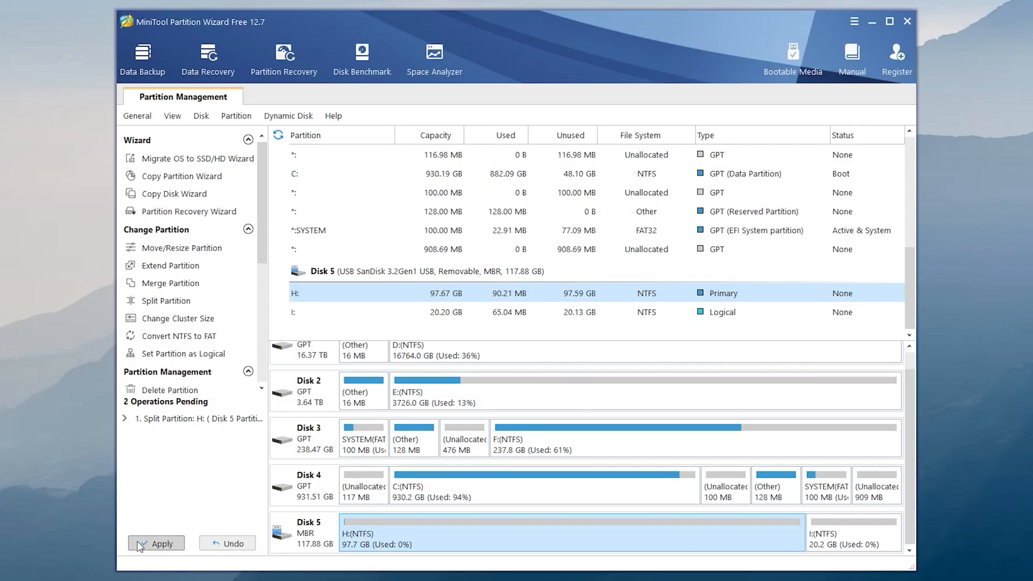
{"action": "left_click", "coordinate": [156, 543]}
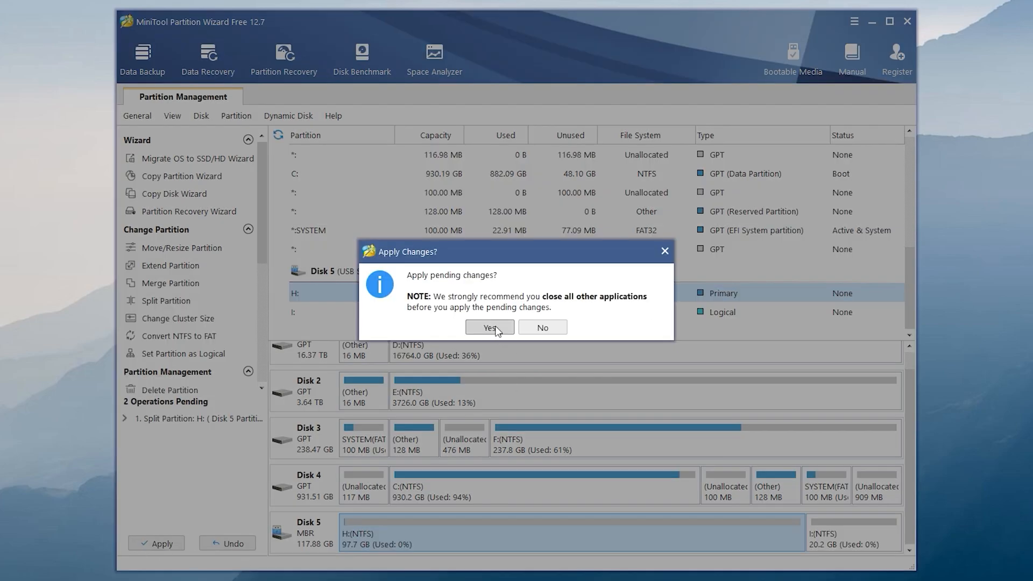
{"action": "left_click", "coordinate": [489, 327]}
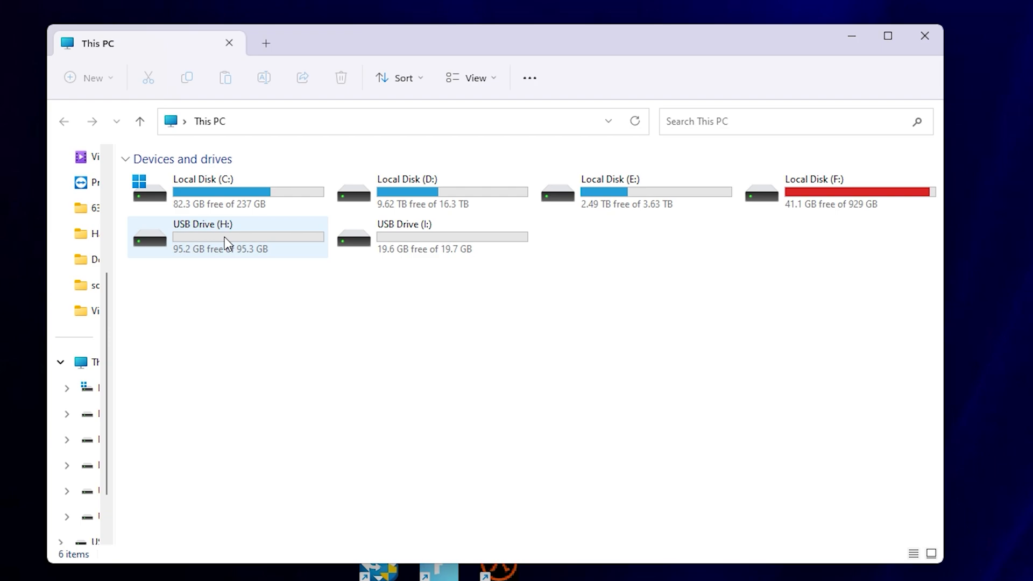
{"action": "mouse_move", "coordinate": [243, 247]}
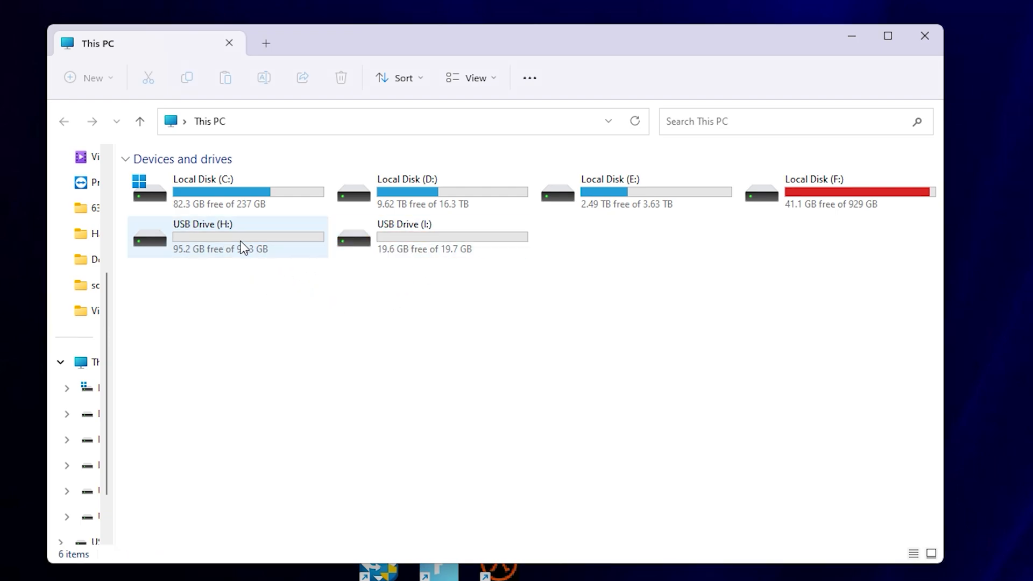
Browse H: into merged_partition_content > Some files to confirm the two images survived.
{"action": "double_click", "coordinate": [202, 235]}
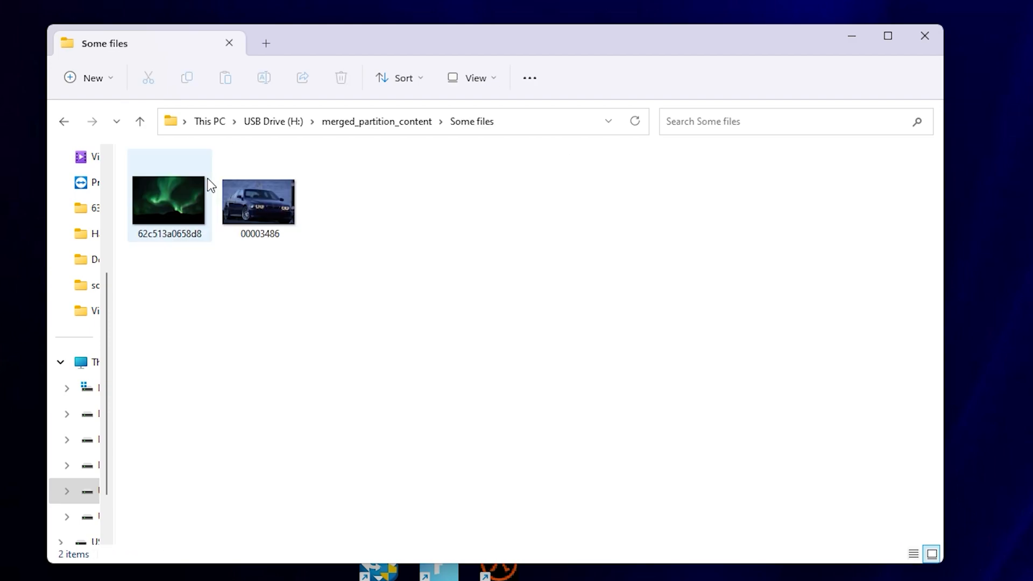
{"action": "left_click", "coordinate": [64, 121]}
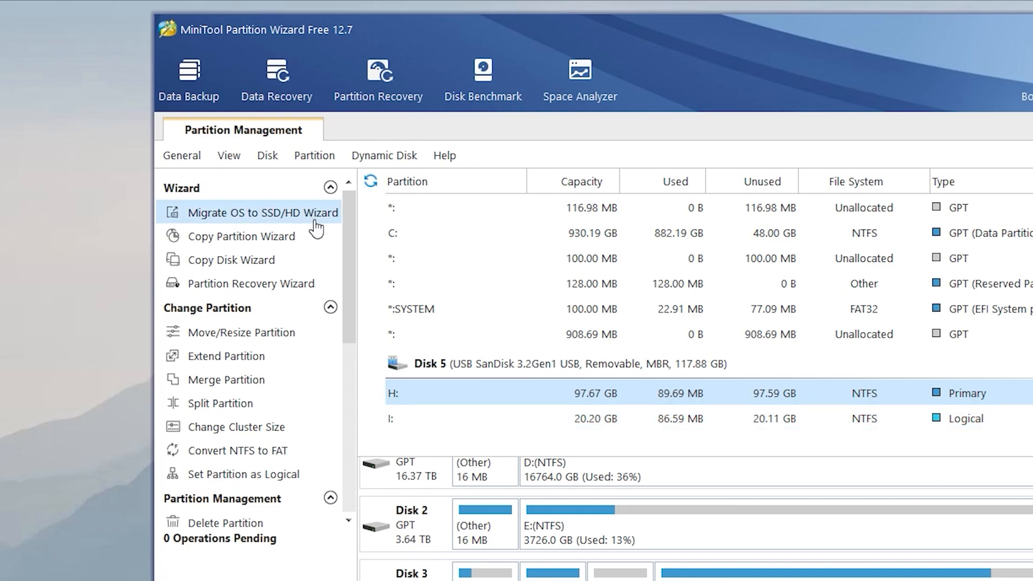
{"action": "mouse_move", "coordinate": [285, 229]}
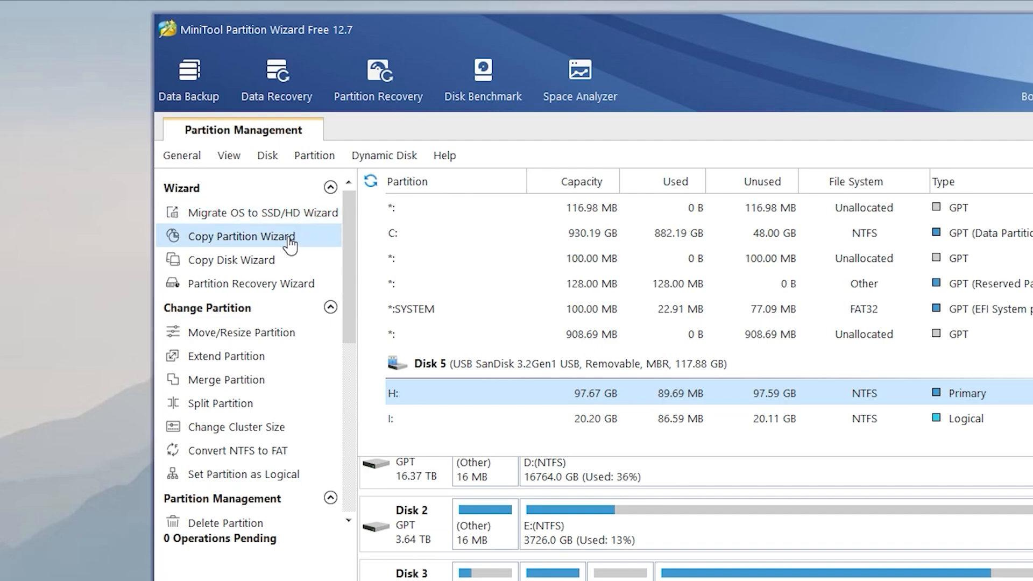
{"action": "mouse_move", "coordinate": [243, 259]}
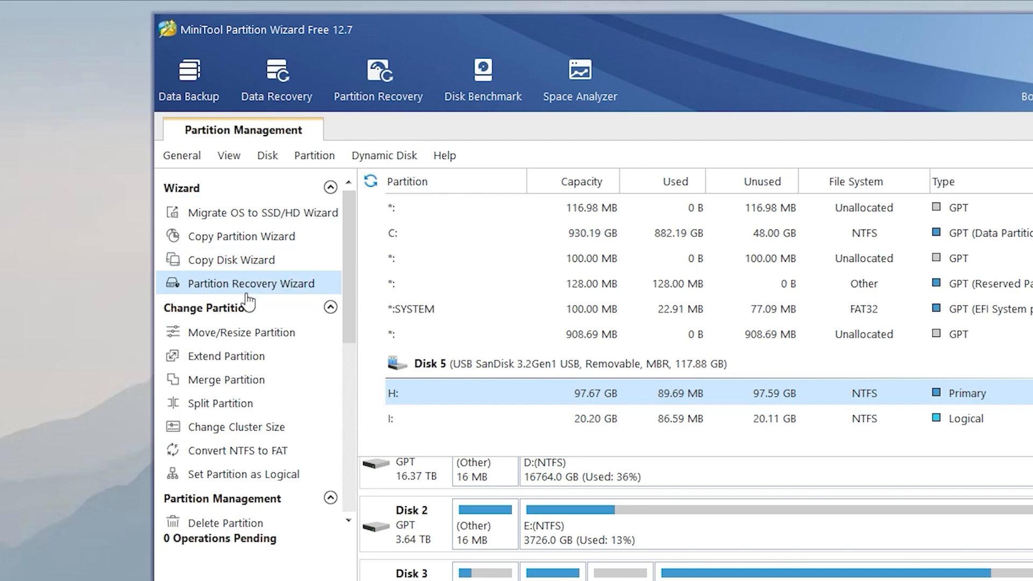
{"action": "mouse_move", "coordinate": [248, 449]}
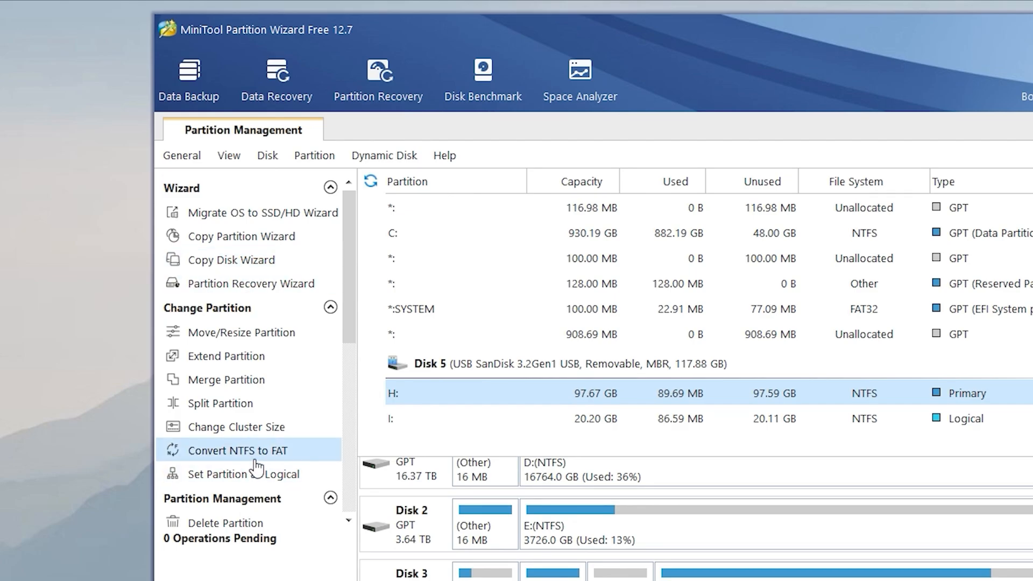
{"action": "scroll", "scroll_direction": "down", "scroll_amount": 3}
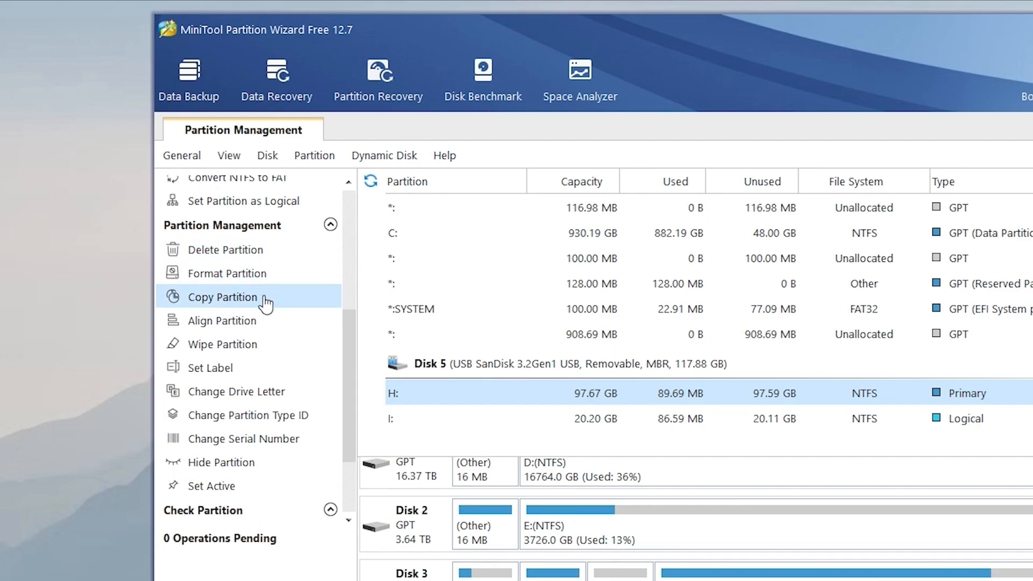
{"action": "scroll", "scroll_direction": "down", "scroll_amount": 3}
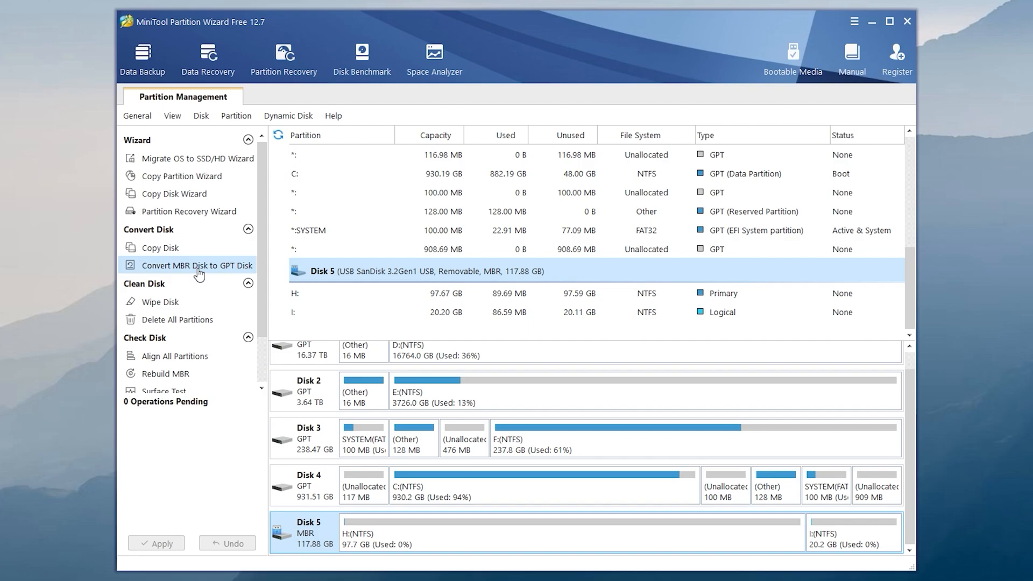
Select the whole USB disk (Disk 5) for conversion from MBR to GPT.
{"action": "left_click", "coordinate": [198, 265]}
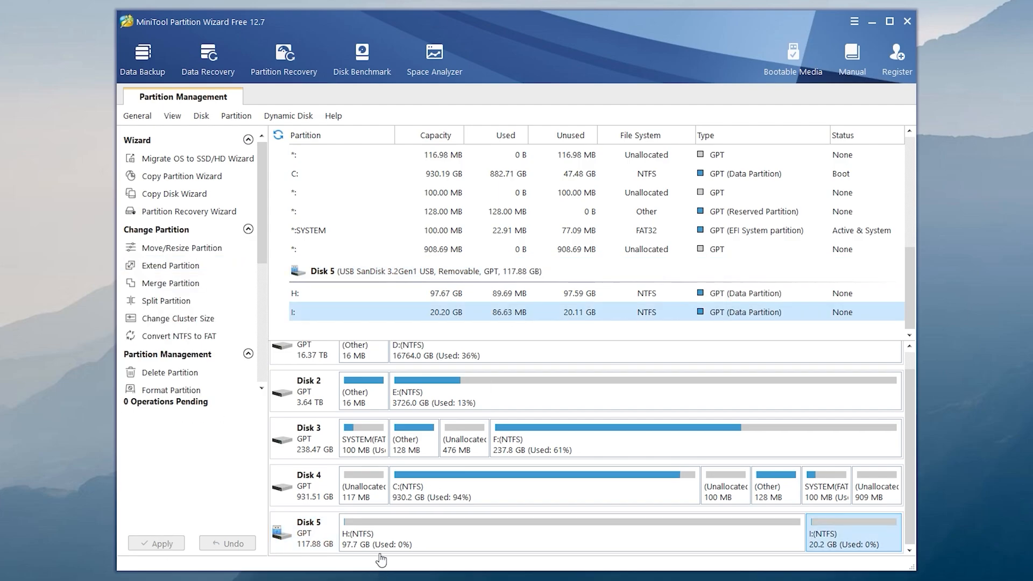
{"action": "left_click", "coordinate": [308, 532]}
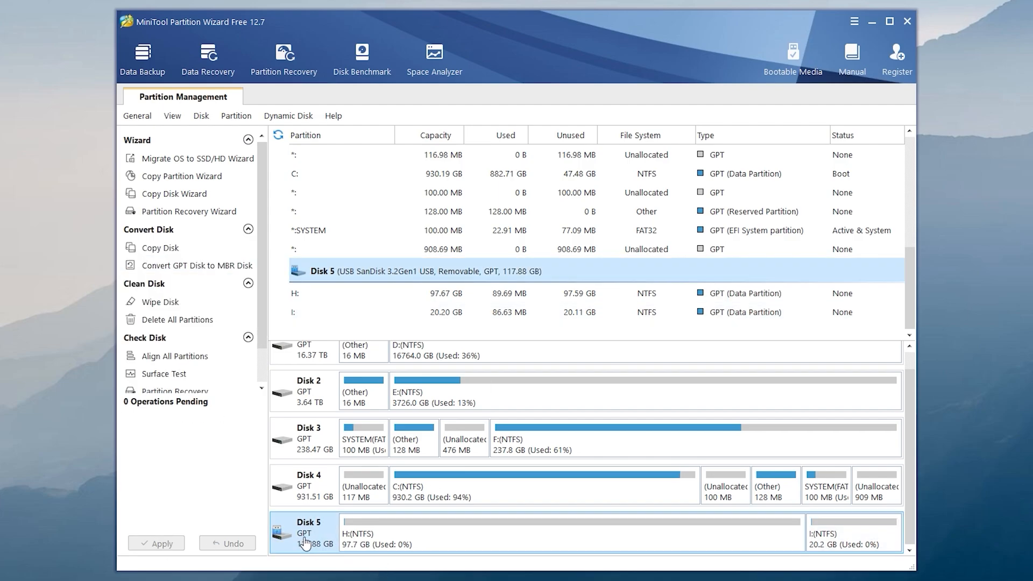
{"action": "mouse_move", "coordinate": [306, 533]}
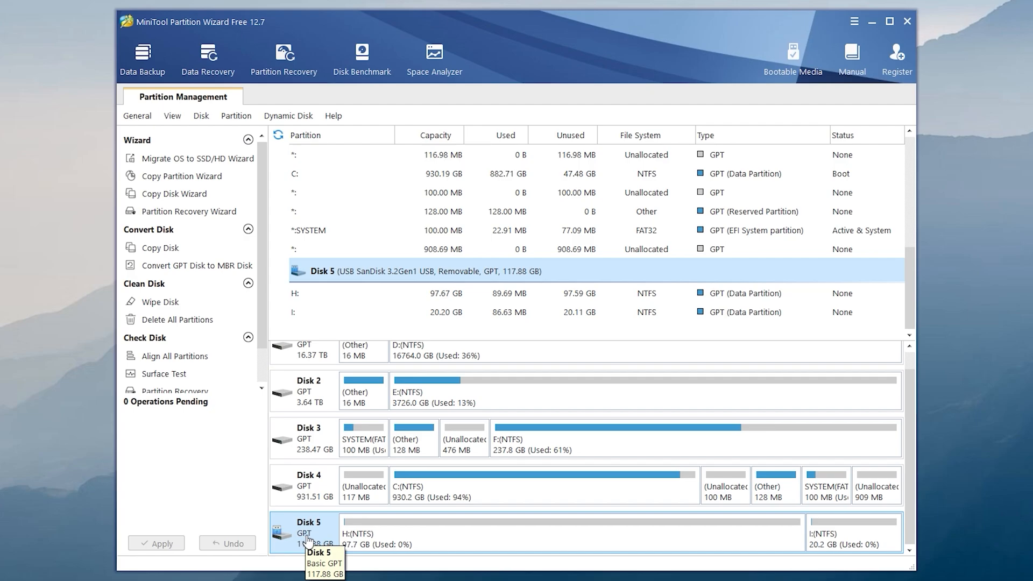
{"action": "left_click", "coordinate": [197, 265]}
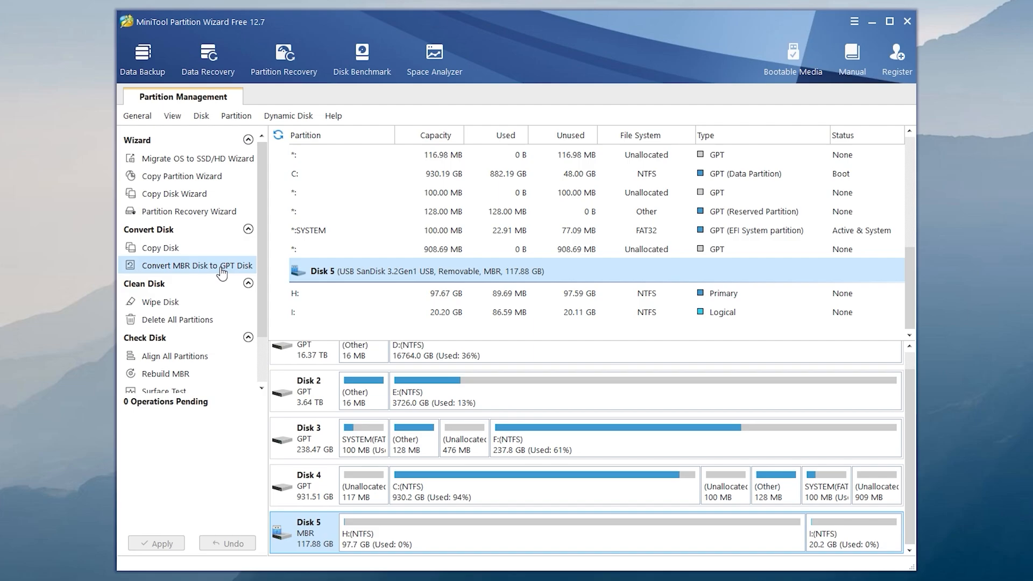
{"action": "mouse_move", "coordinate": [312, 540]}
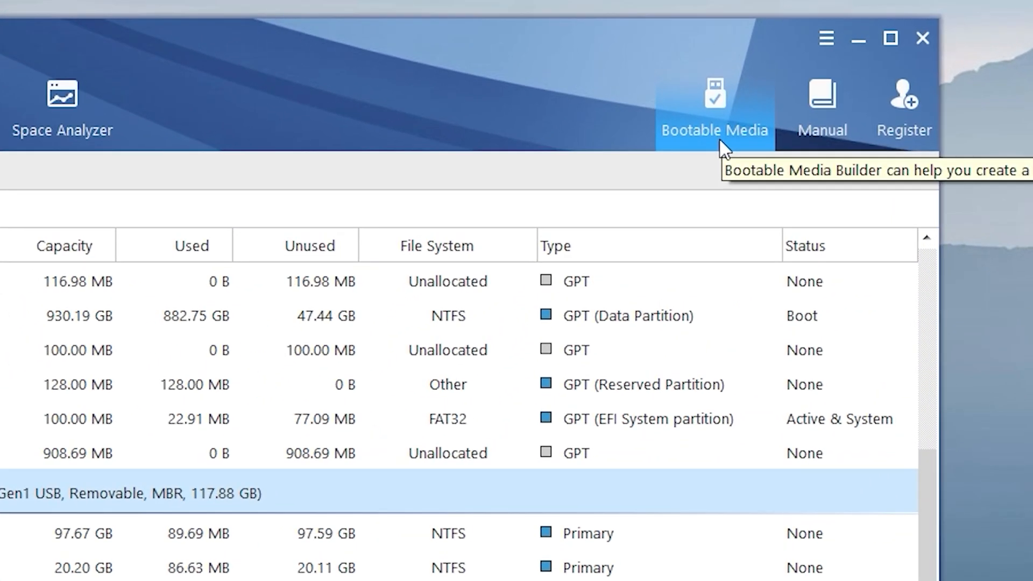
{"action": "mouse_move", "coordinate": [715, 141]}
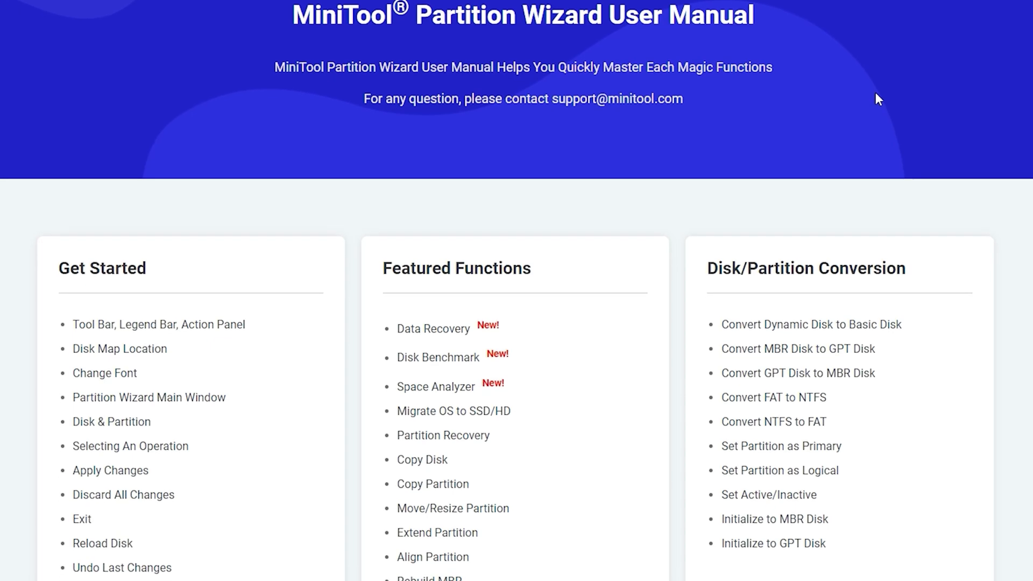
Scroll the MiniTool online user manual webpage.
{"action": "scroll", "scroll_direction": "down", "scroll_amount": 3}
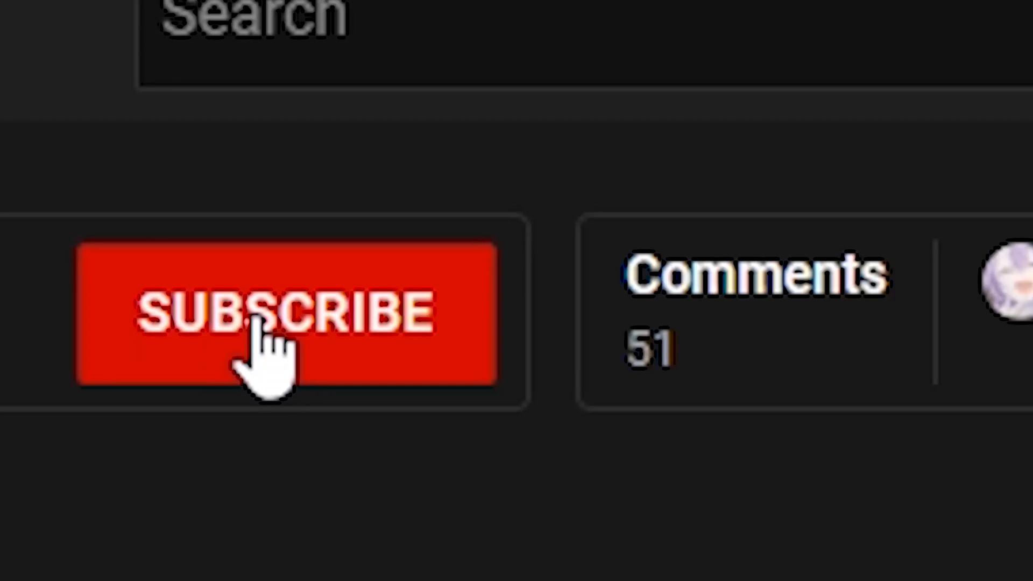
Subscribe to the channel and bring up its notification options to pick All.
{"action": "left_click", "coordinate": [283, 310]}
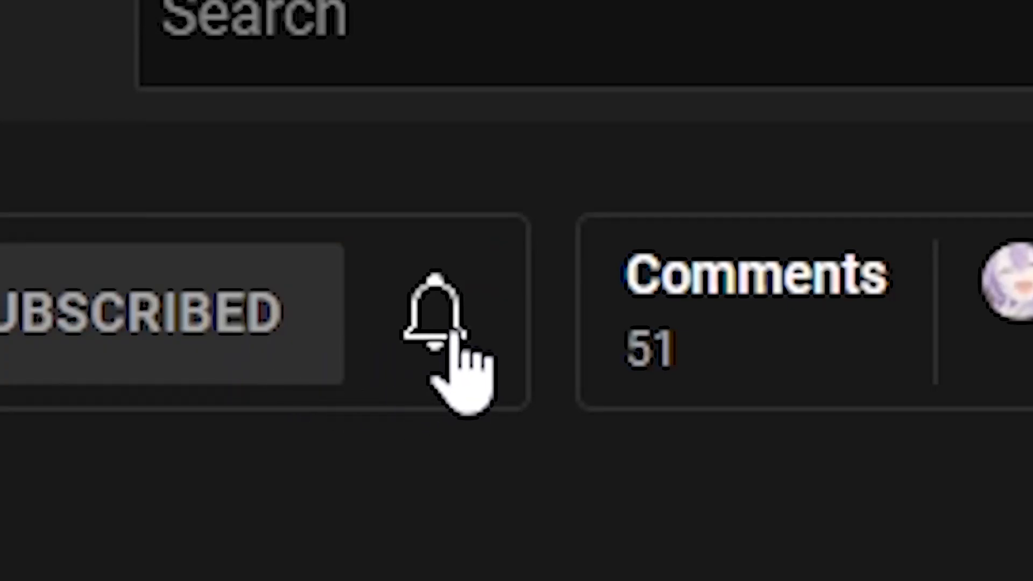
{"action": "left_click", "coordinate": [435, 309]}
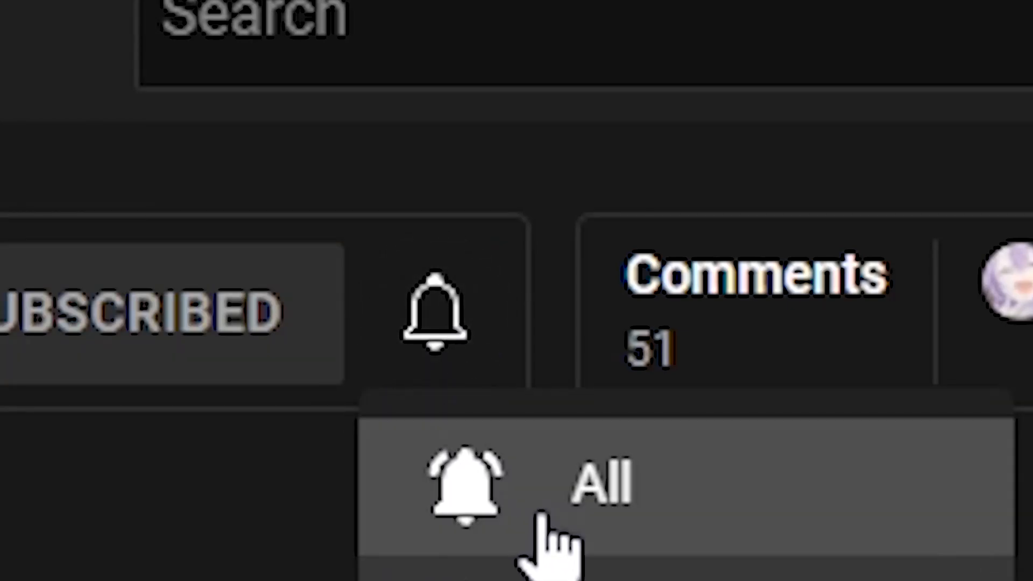